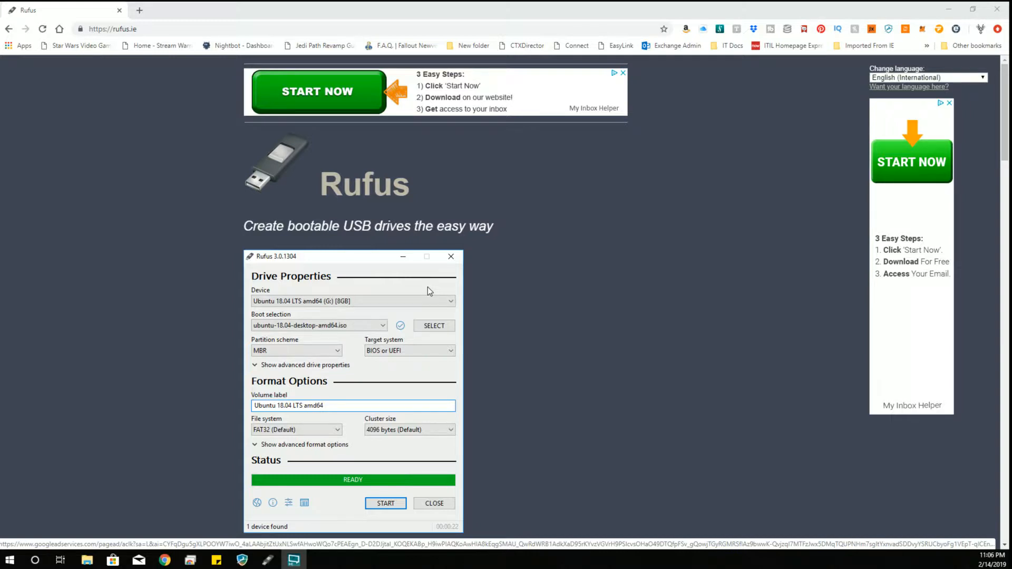
Scroll through the current view and click two spots on screen.
{"action": "scroll", "scroll_direction": "down", "scroll_amount": 3}
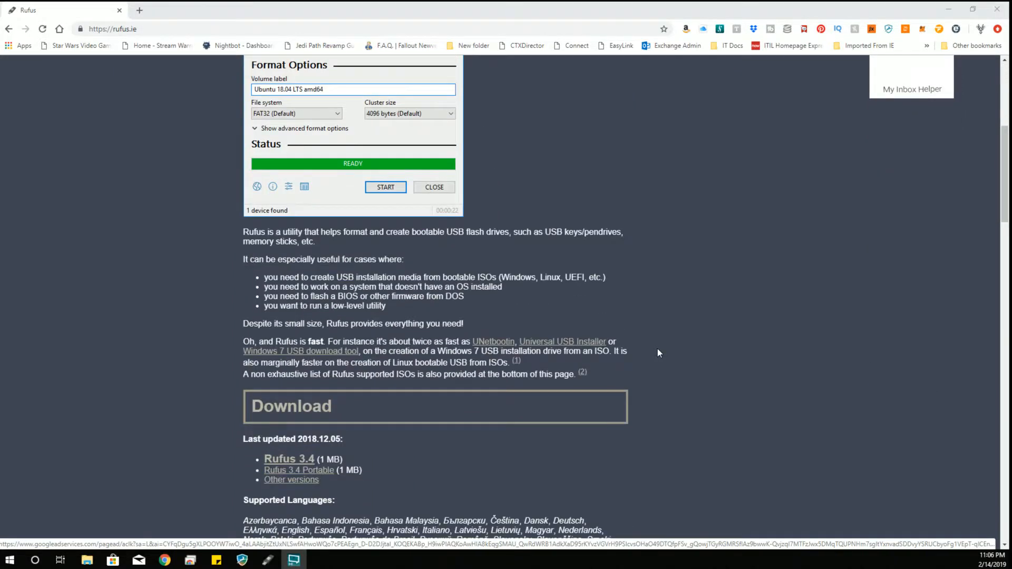
{"action": "scroll", "scroll_direction": "down", "scroll_amount": 3}
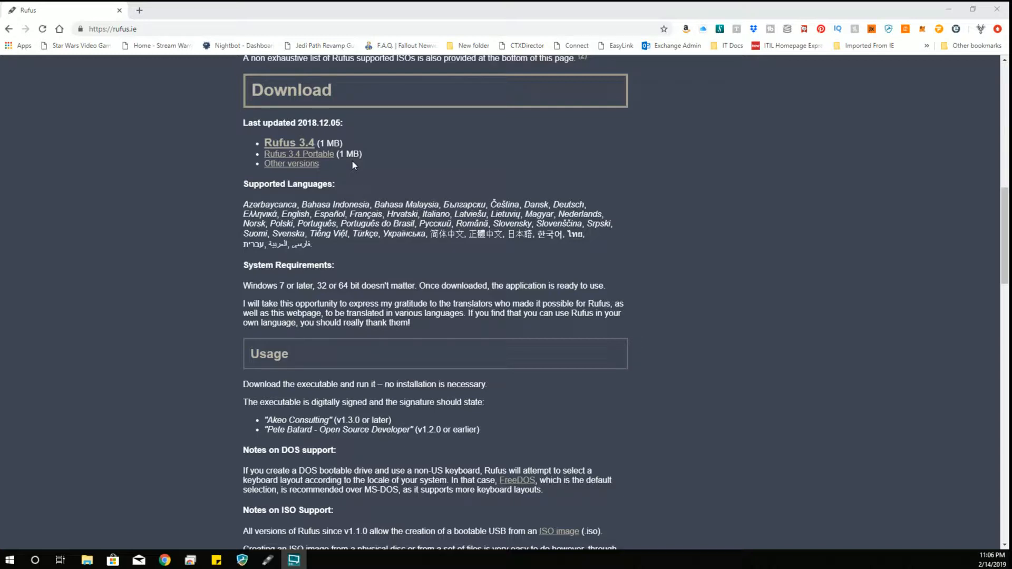
{"action": "scroll", "scroll_direction": "down", "scroll_amount": 3}
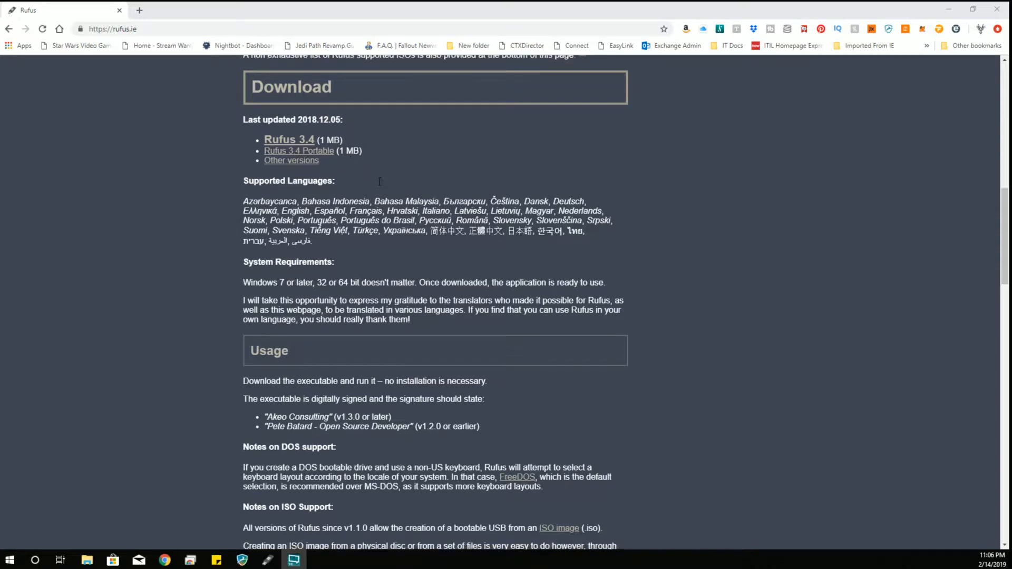
{"action": "scroll", "scroll_direction": "down", "scroll_amount": 3}
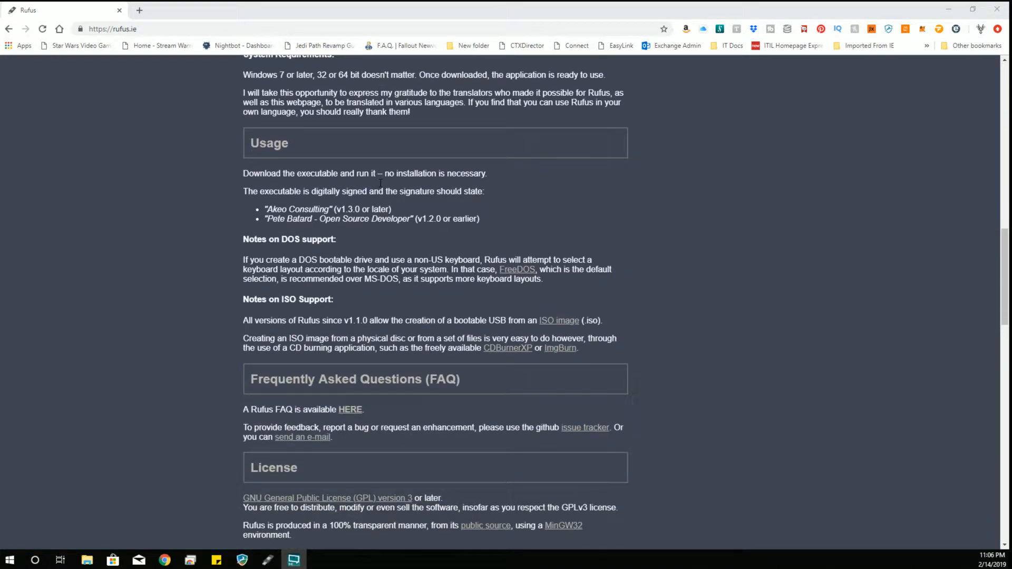
{"action": "scroll", "scroll_direction": "down", "scroll_amount": 3}
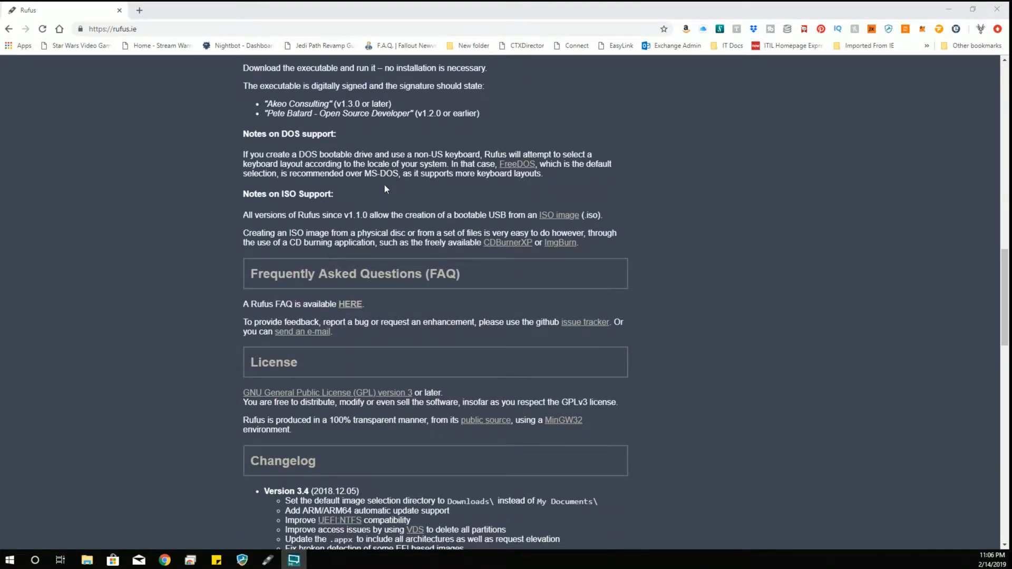
{"action": "scroll", "scroll_direction": "up", "scroll_amount": 3}
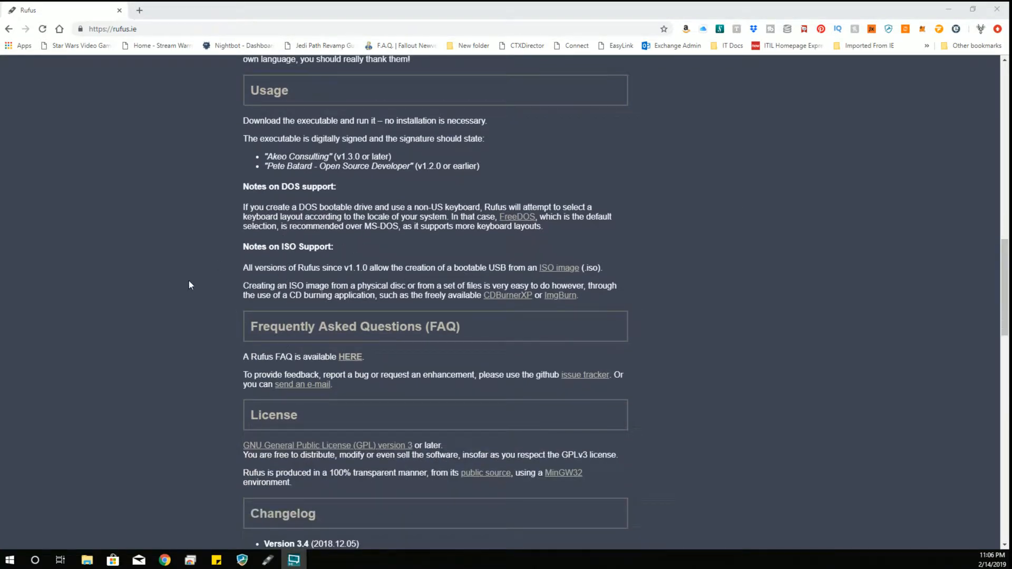
{"action": "scroll", "scroll_direction": "down", "scroll_amount": 3}
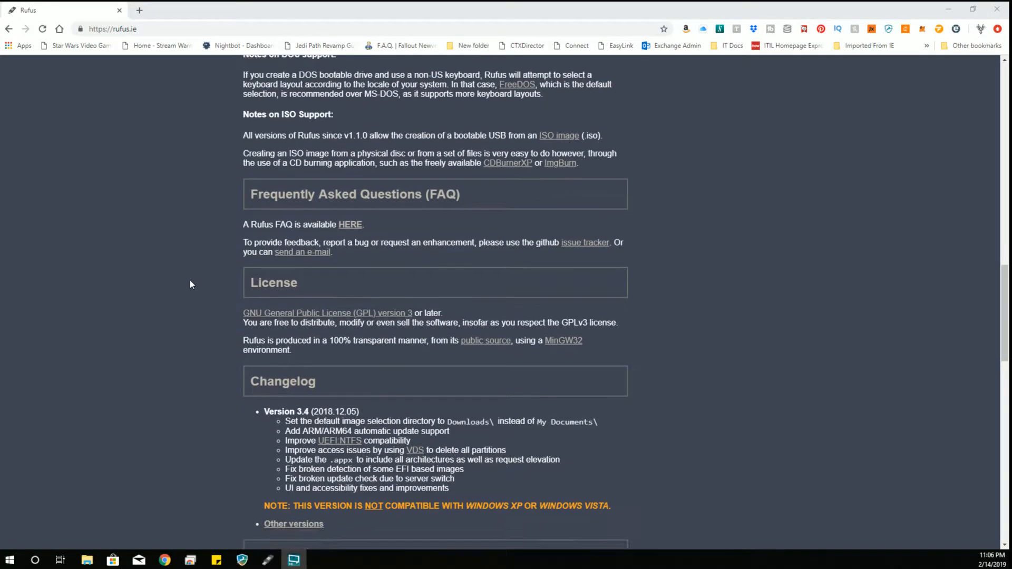
{"action": "scroll", "scroll_direction": "down", "scroll_amount": 3}
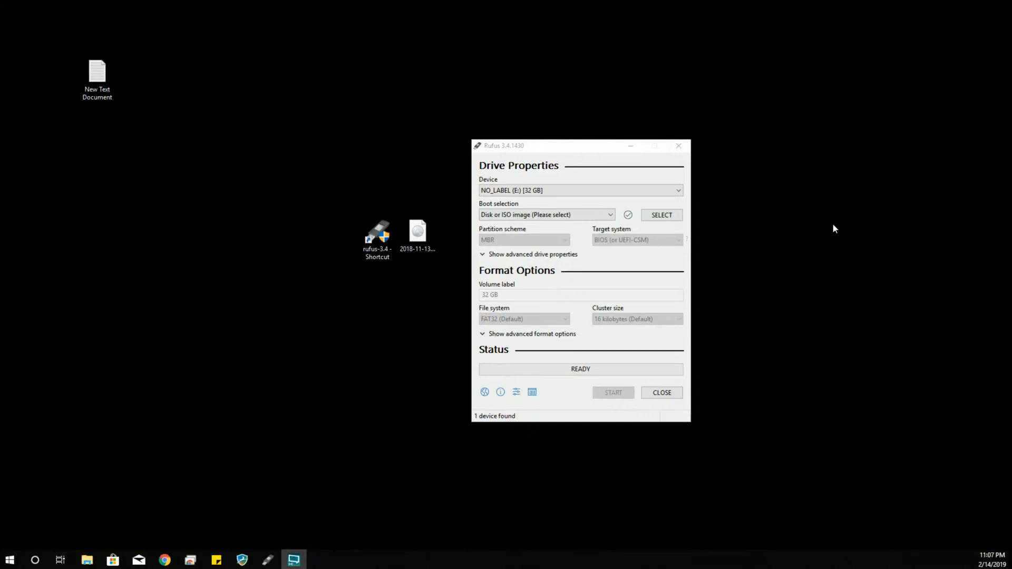
{"action": "mouse_move", "coordinate": [348, 251]}
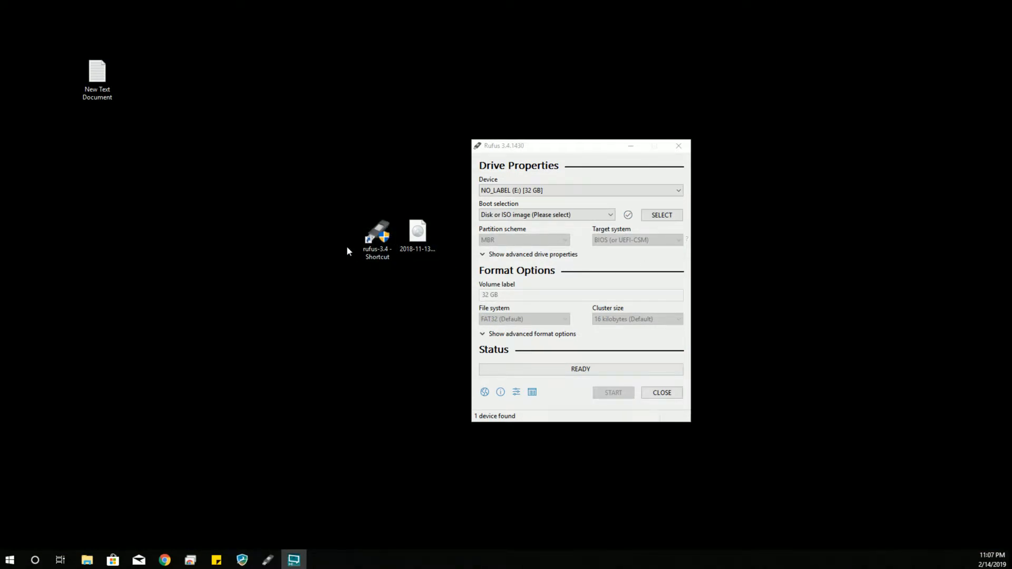
{"action": "left_click", "coordinate": [418, 239]}
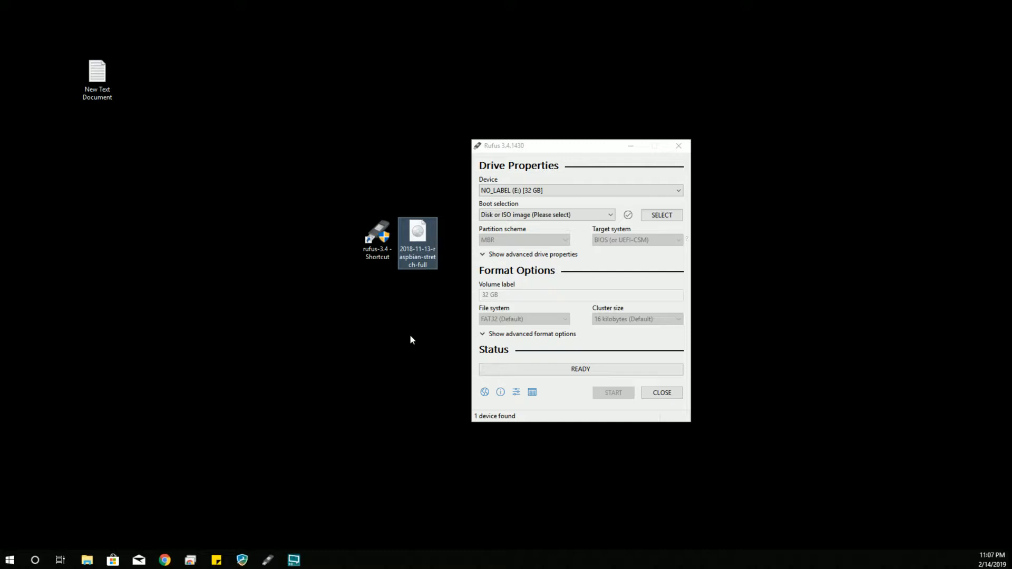
{"action": "mouse_move", "coordinate": [572, 176]}
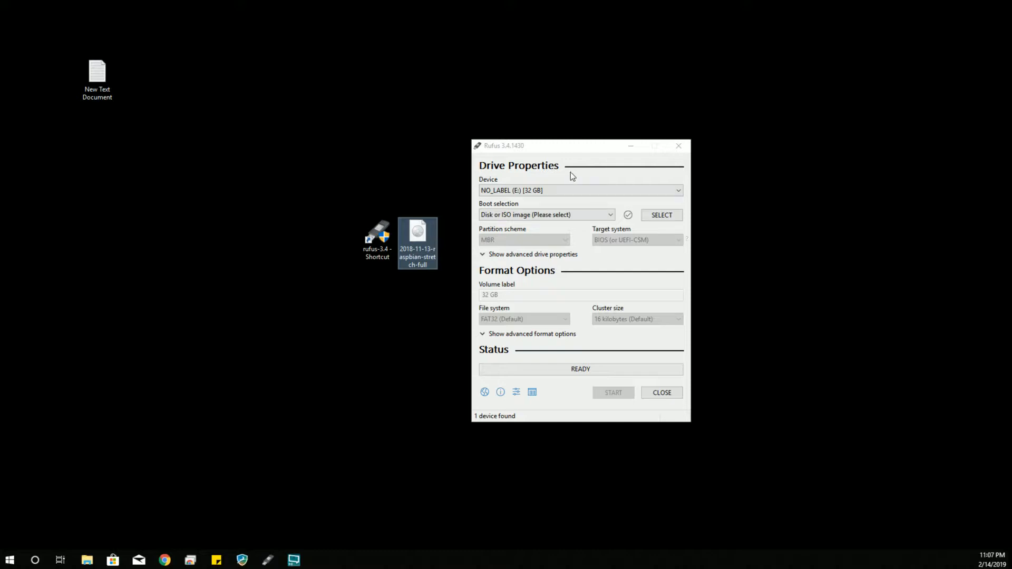
{"action": "mouse_move", "coordinate": [544, 288]}
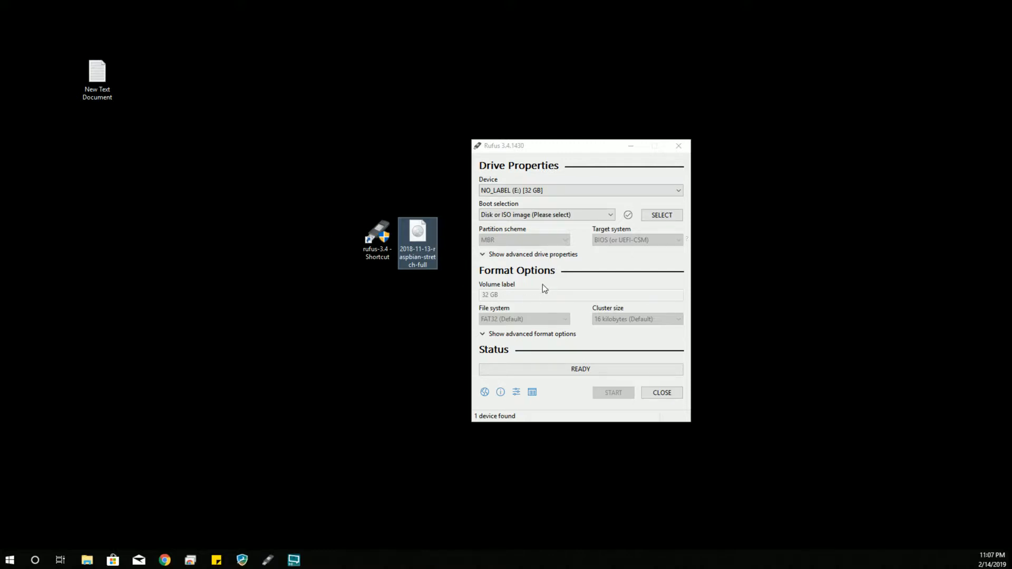
{"action": "left_click", "coordinate": [580, 190]}
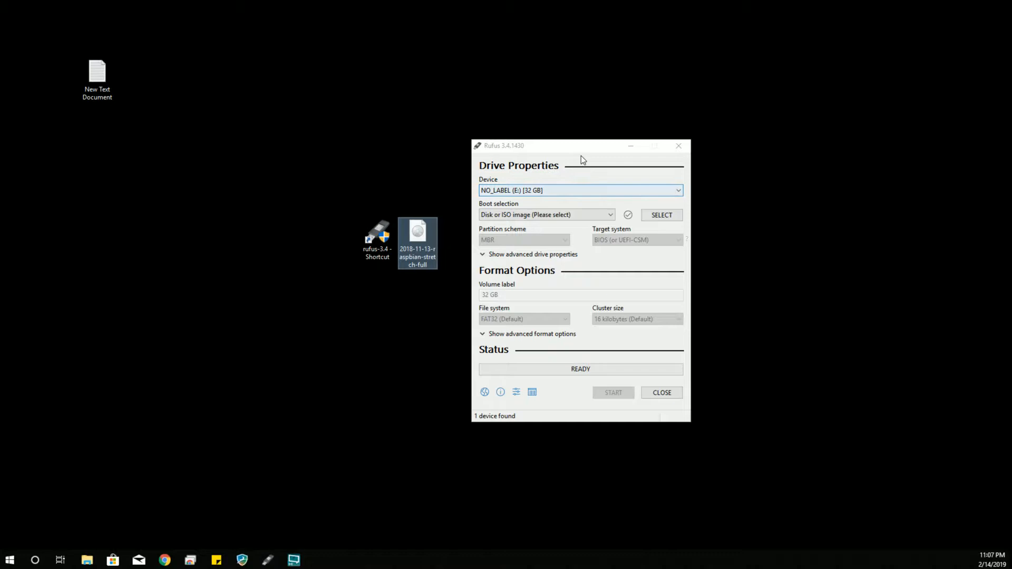
Drag Rufus left, clear of the icons, and select NO_LABEL (E:) [32 GB] as device.
{"action": "left_click_drag", "start_coordinate": [581, 146], "coordinate": [374, 157]}
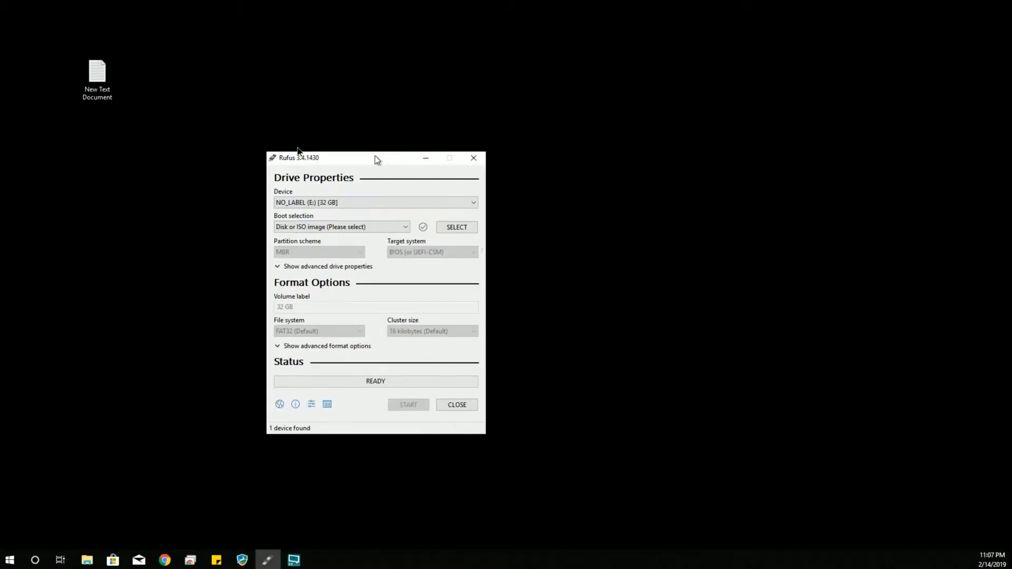
{"action": "left_click_drag", "start_coordinate": [377, 158], "coordinate": [218, 147]}
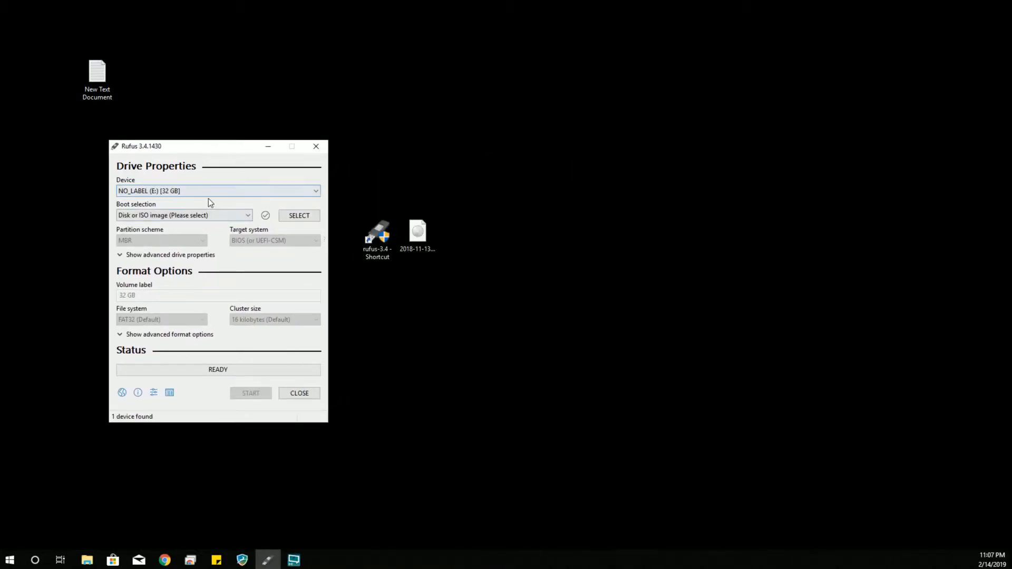
{"action": "mouse_move", "coordinate": [181, 191]}
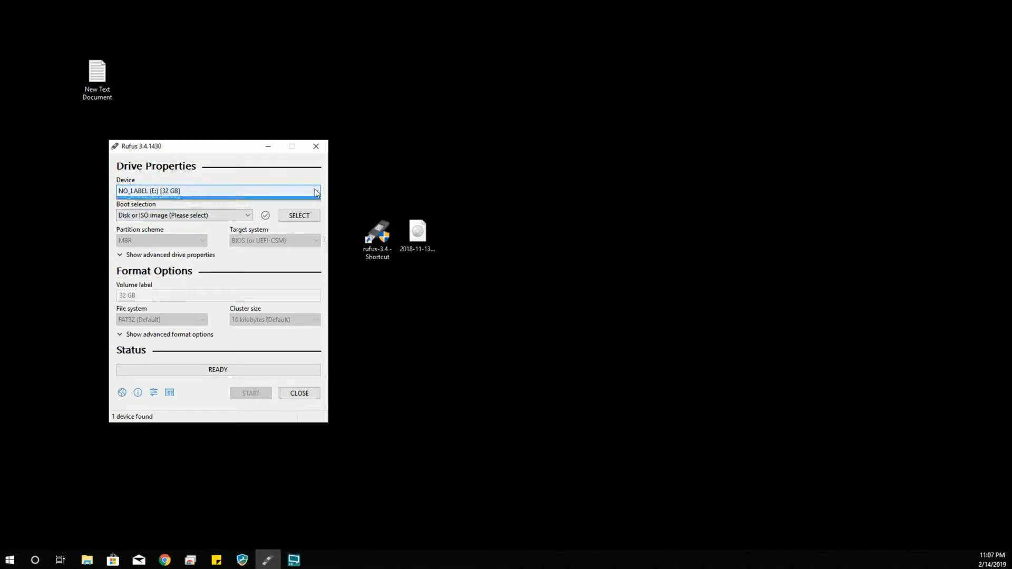
{"action": "left_click", "coordinate": [315, 191]}
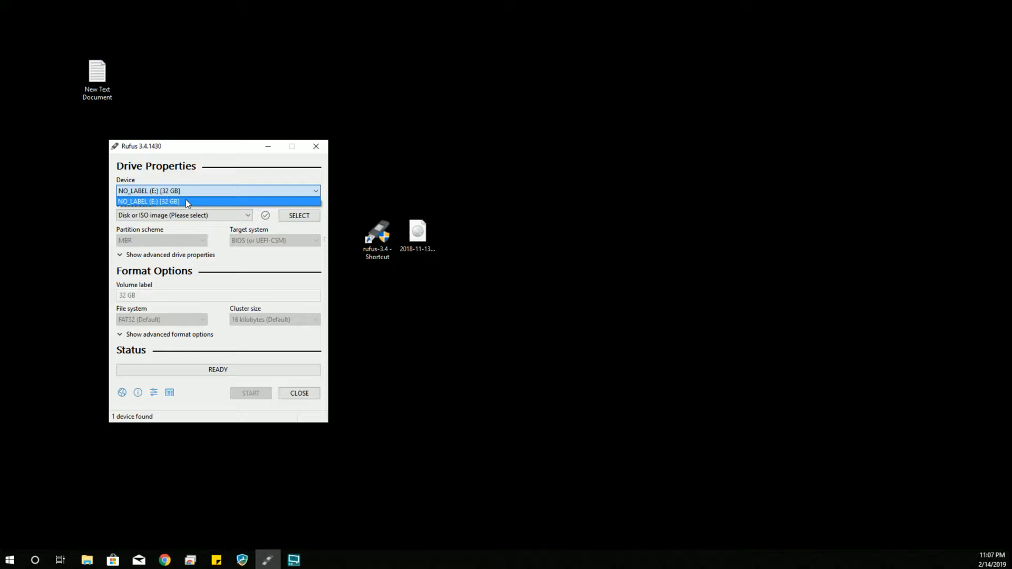
{"action": "left_click", "coordinate": [187, 202]}
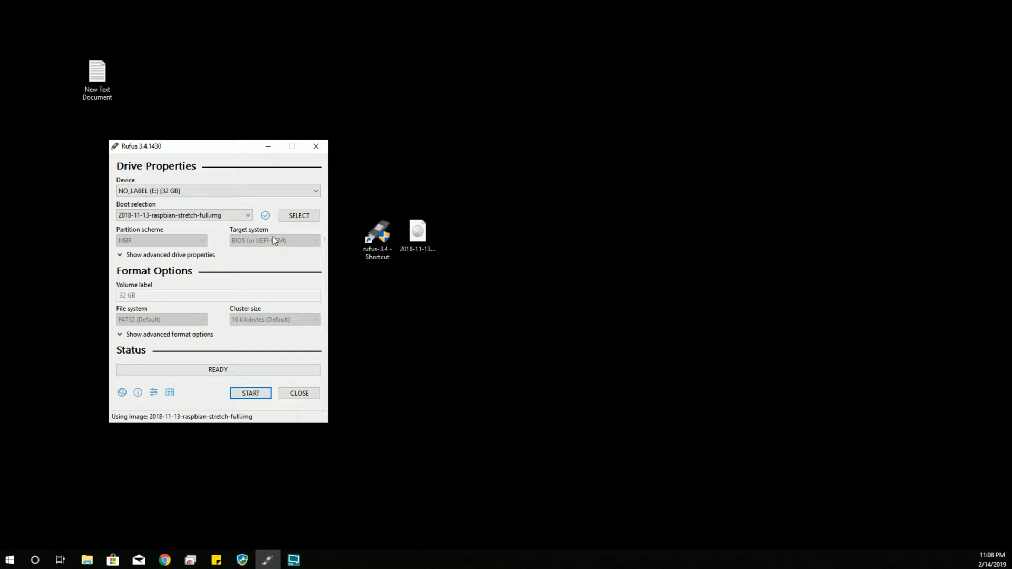
{"action": "mouse_move", "coordinate": [159, 246]}
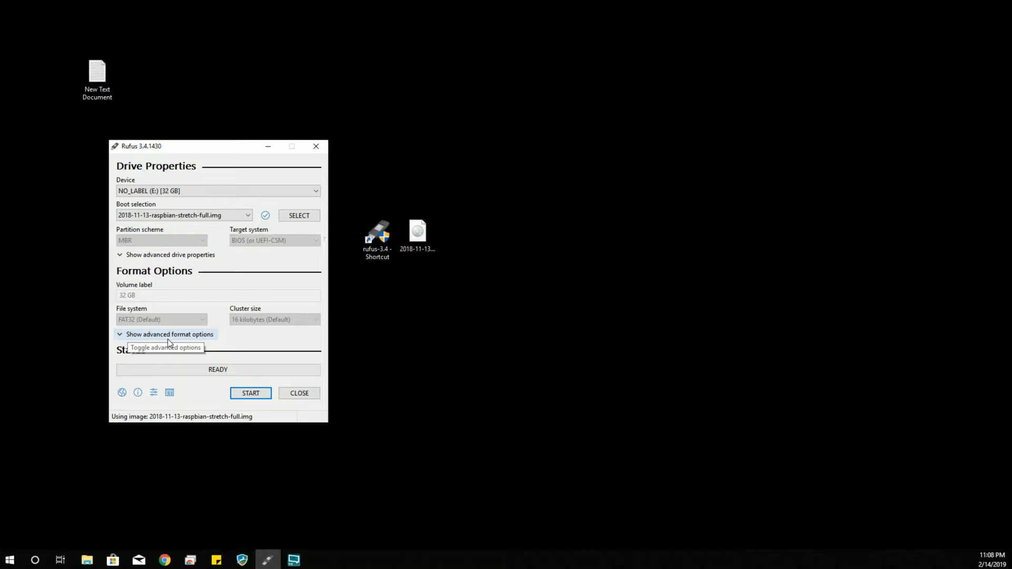
{"action": "mouse_move", "coordinate": [178, 321]}
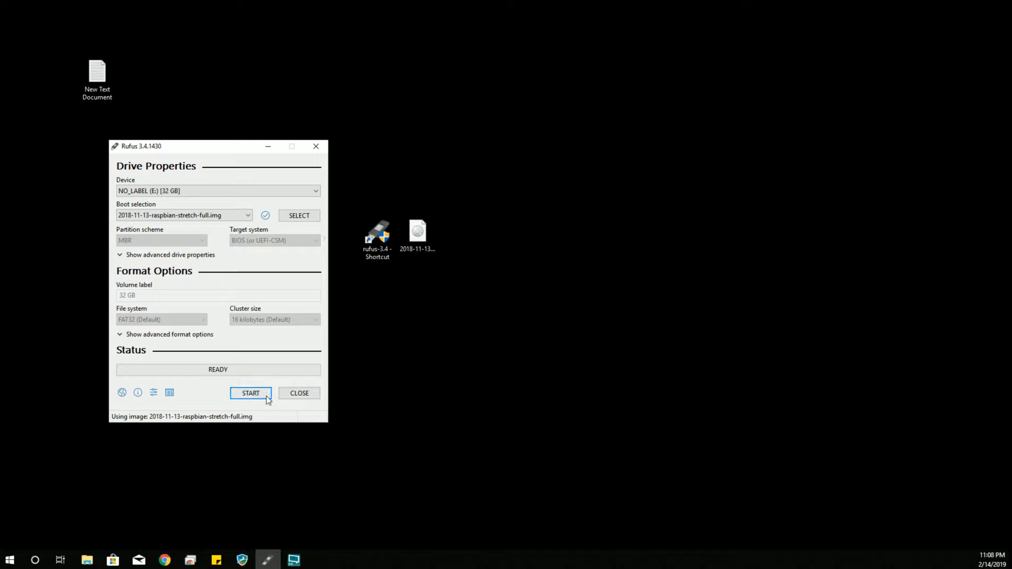
{"action": "mouse_move", "coordinate": [251, 393]}
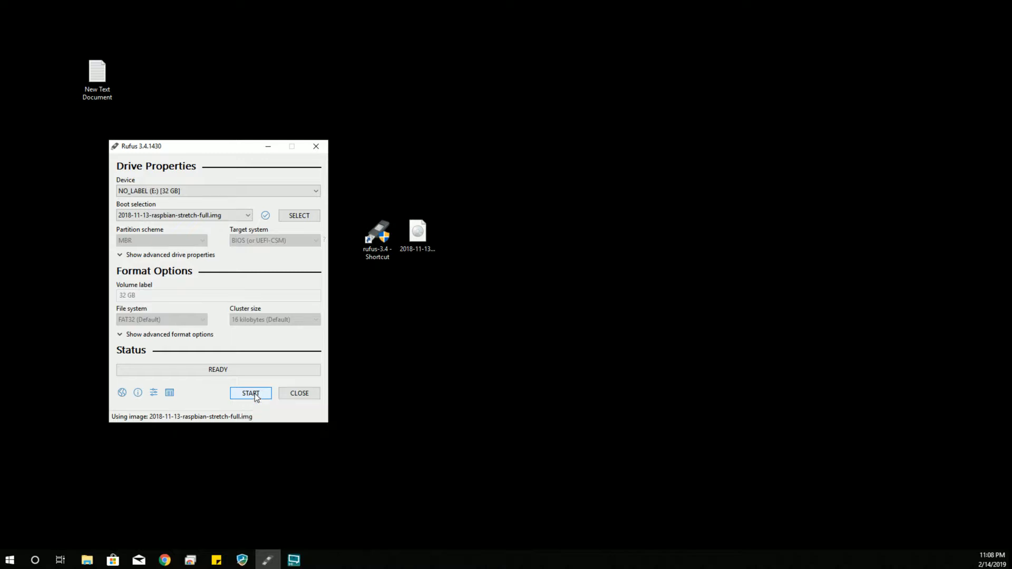
{"action": "mouse_move", "coordinate": [251, 394]}
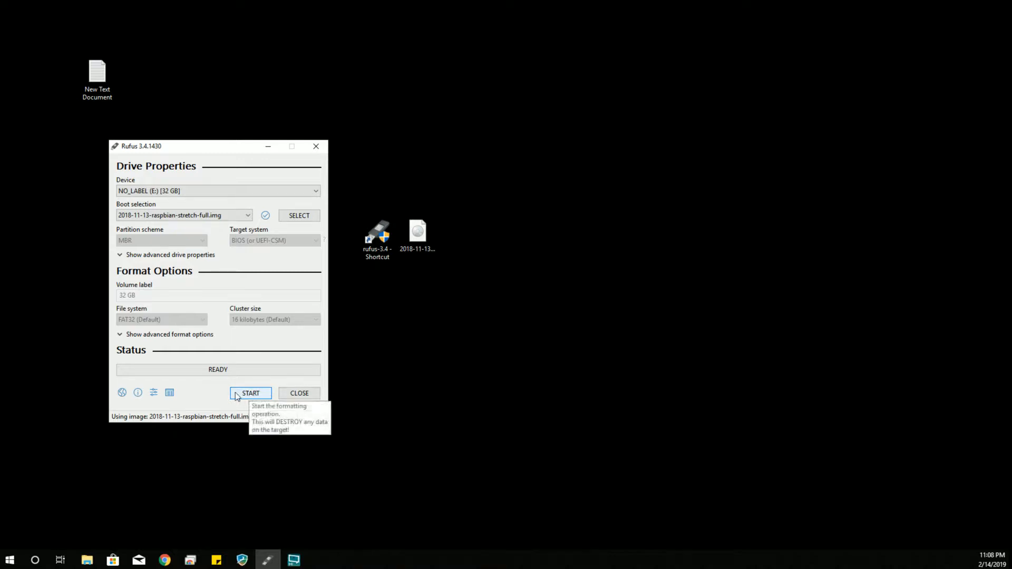
{"action": "mouse_move", "coordinate": [126, 420]}
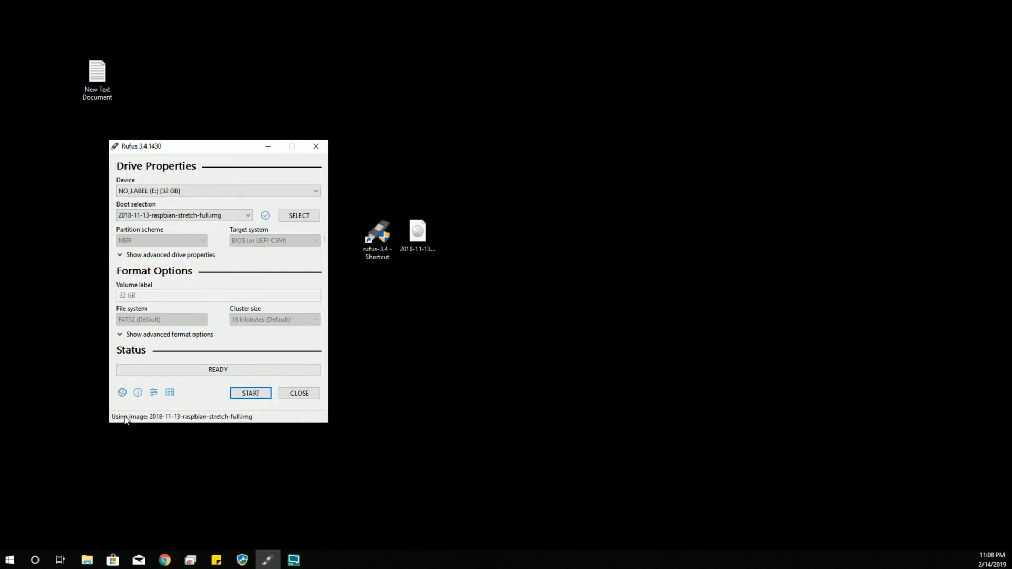
{"action": "mouse_move", "coordinate": [132, 405]}
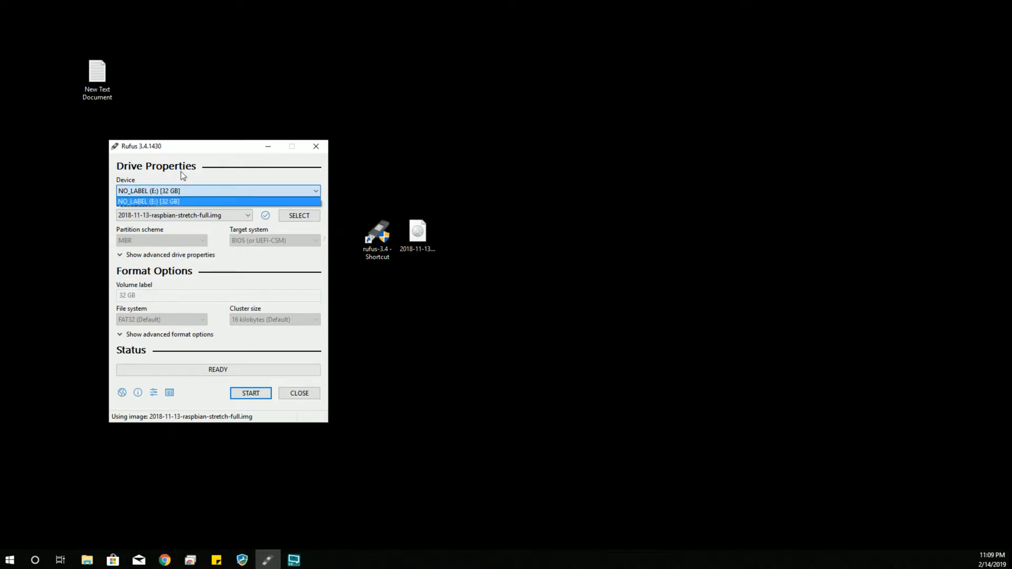
Choose the NO_LABEL (E:) 32 GB card as the write target.
{"action": "left_click", "coordinate": [251, 393]}
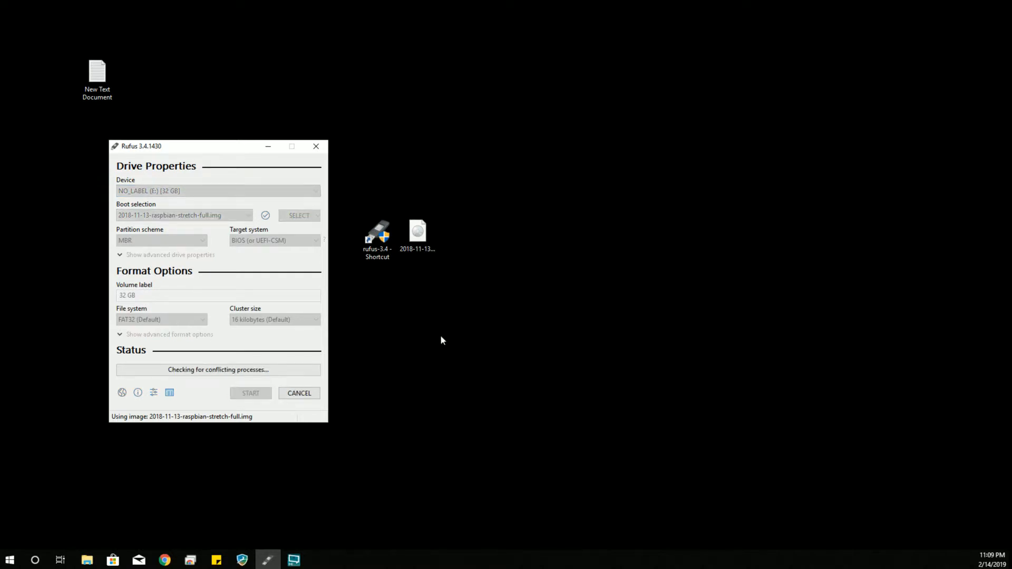
Begin the image write and confirm erasing all data on the card.
{"action": "left_click", "coordinate": [251, 394]}
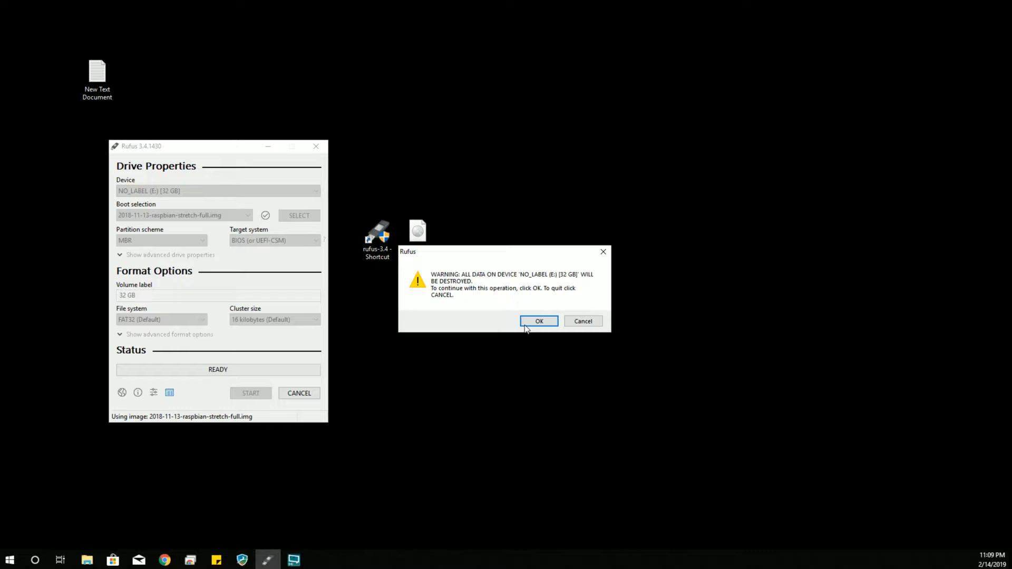
{"action": "mouse_move", "coordinate": [534, 293]}
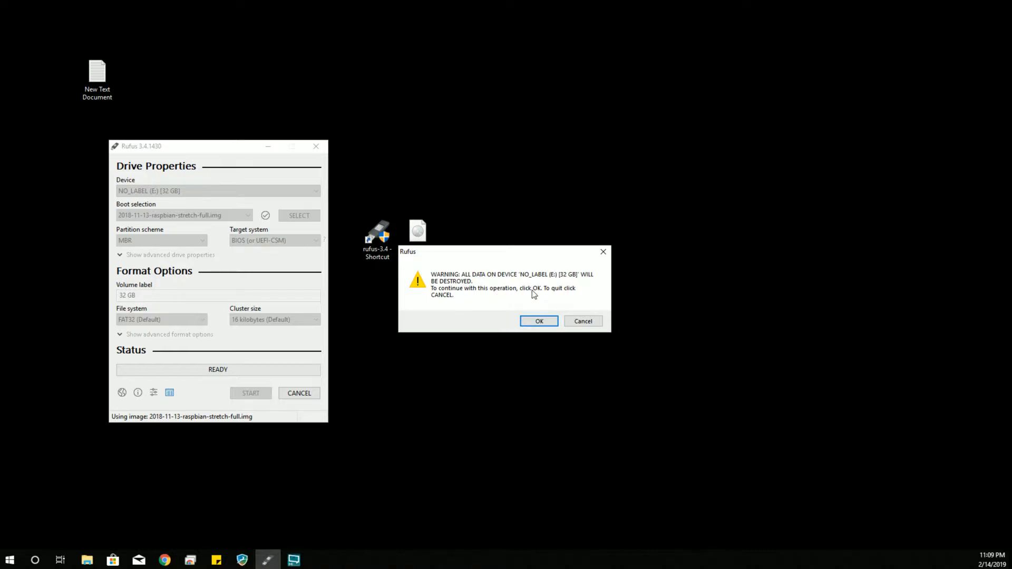
{"action": "left_click", "coordinate": [539, 321]}
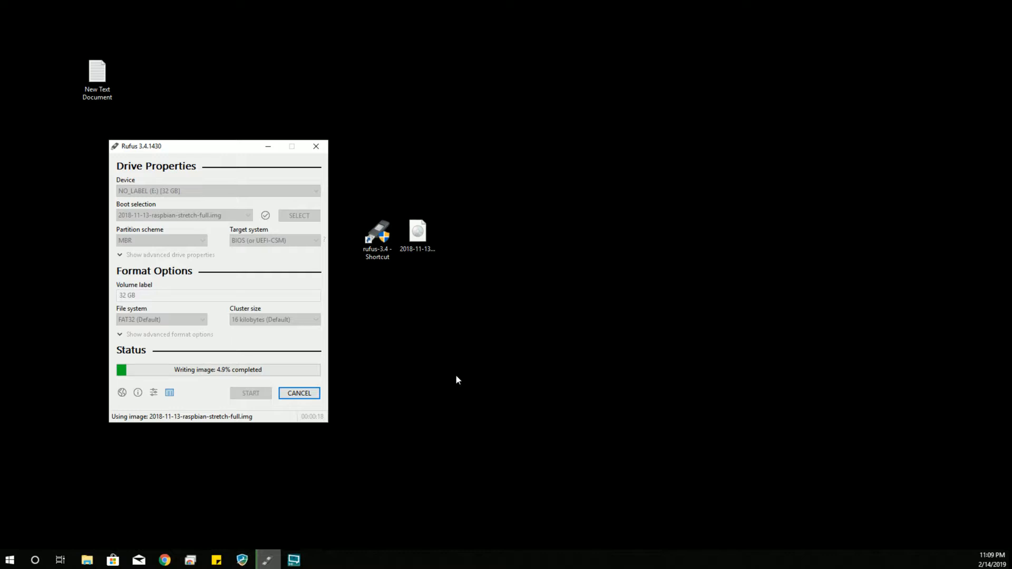
{"action": "mouse_move", "coordinate": [161, 264]}
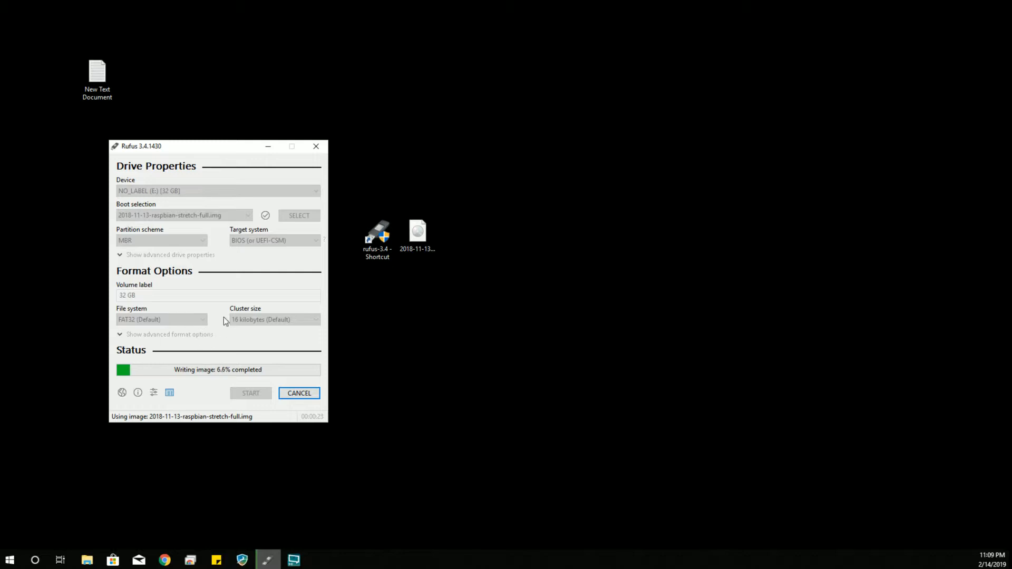
{"action": "mouse_move", "coordinate": [189, 321]}
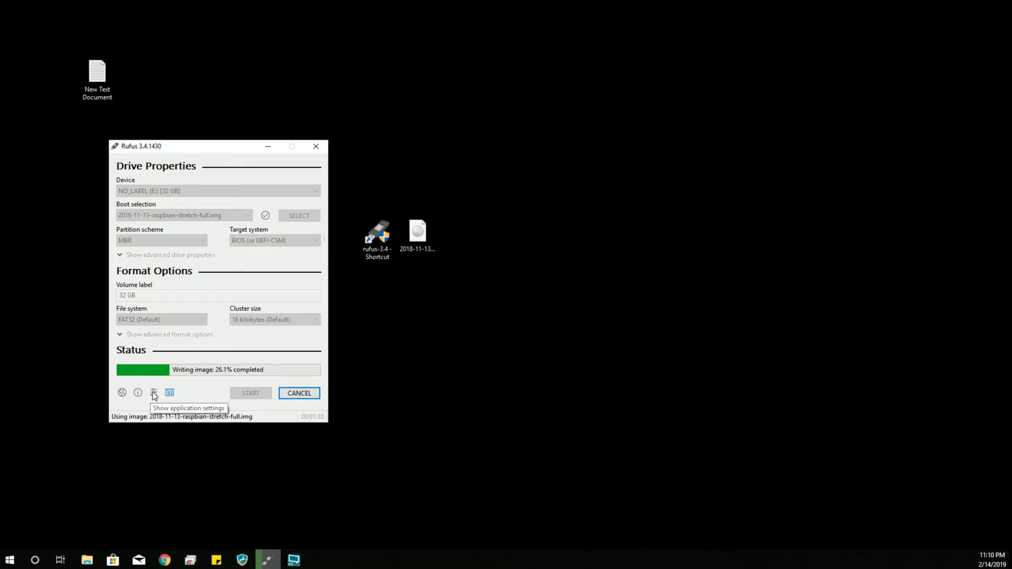
{"action": "mouse_move", "coordinate": [137, 393]}
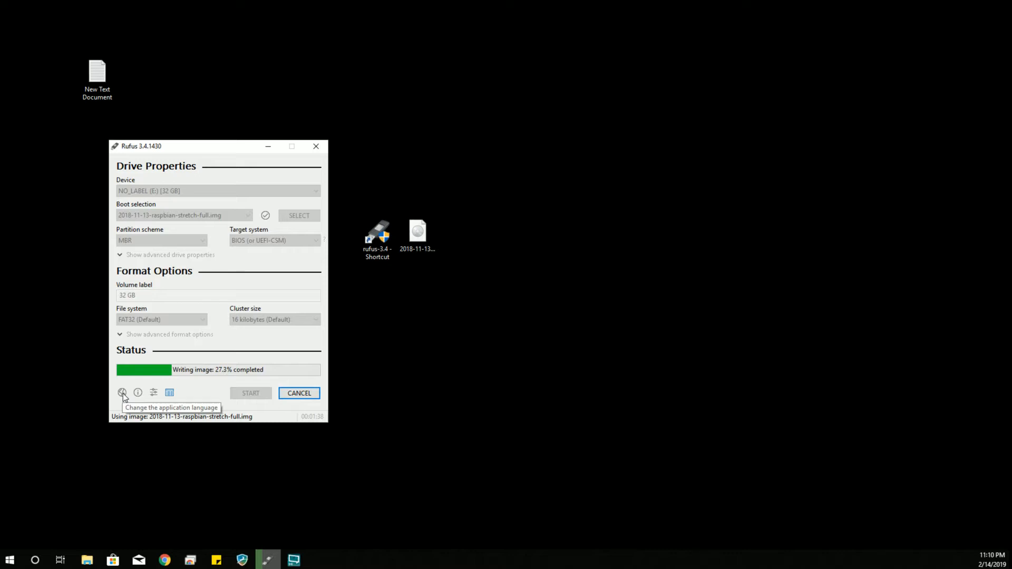
{"action": "mouse_move", "coordinate": [169, 392]}
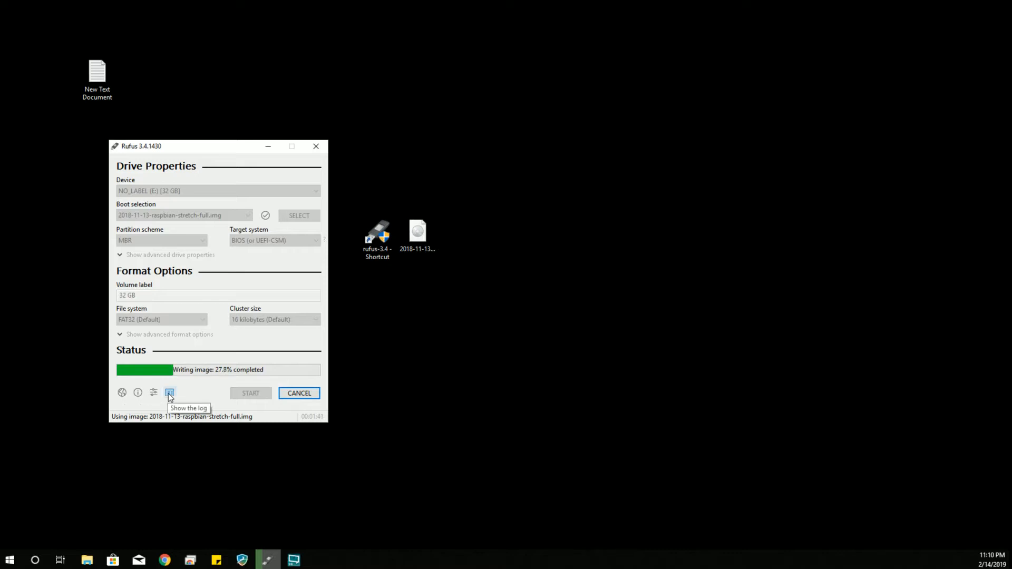
Show the Rufus operation log and drag it off to the side.
{"action": "left_click", "coordinate": [170, 393]}
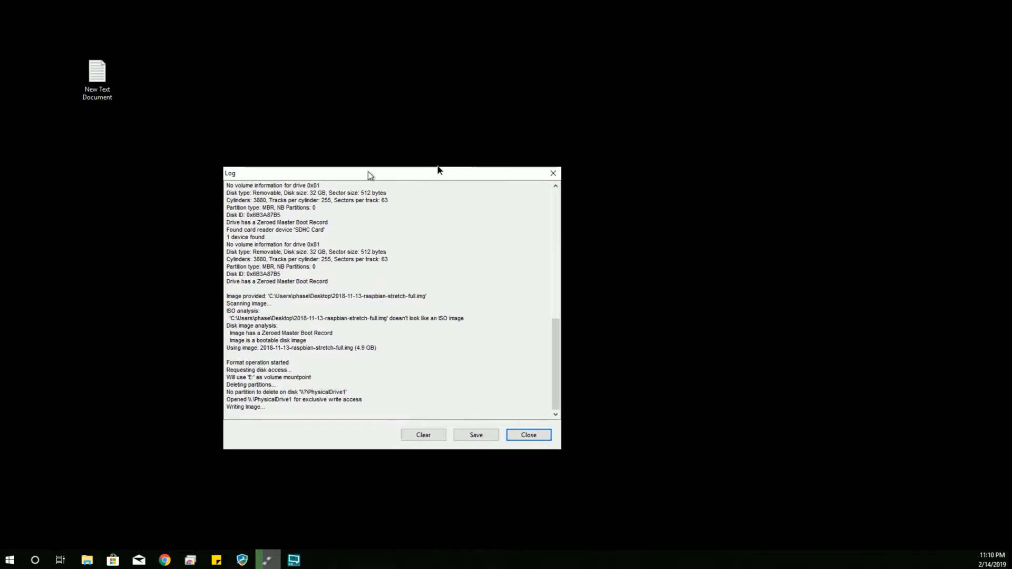
{"action": "left_click_drag", "start_coordinate": [370, 175], "coordinate": [336, 165]}
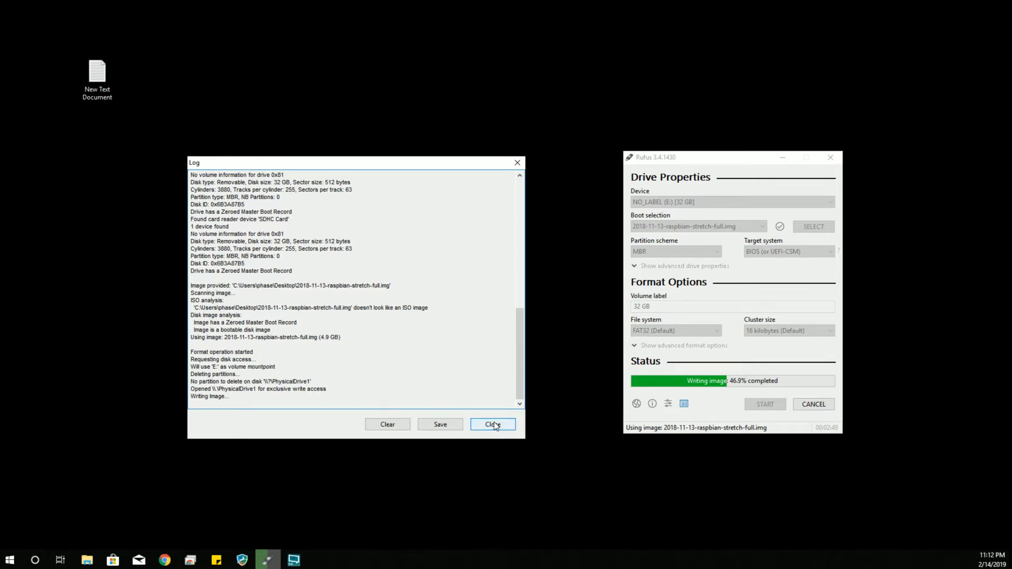
{"action": "left_click", "coordinate": [493, 424]}
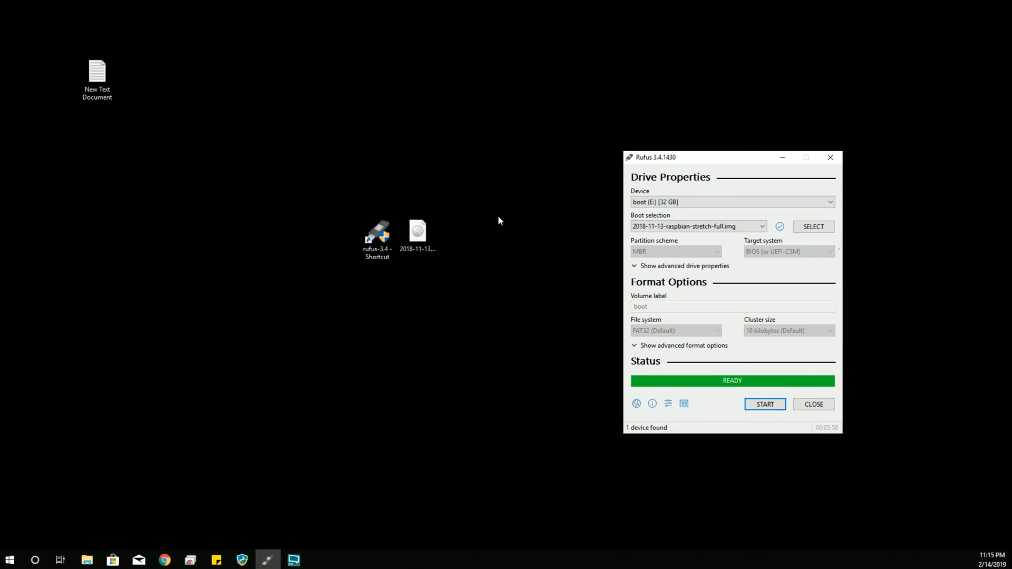
{"action": "mouse_move", "coordinate": [547, 400]}
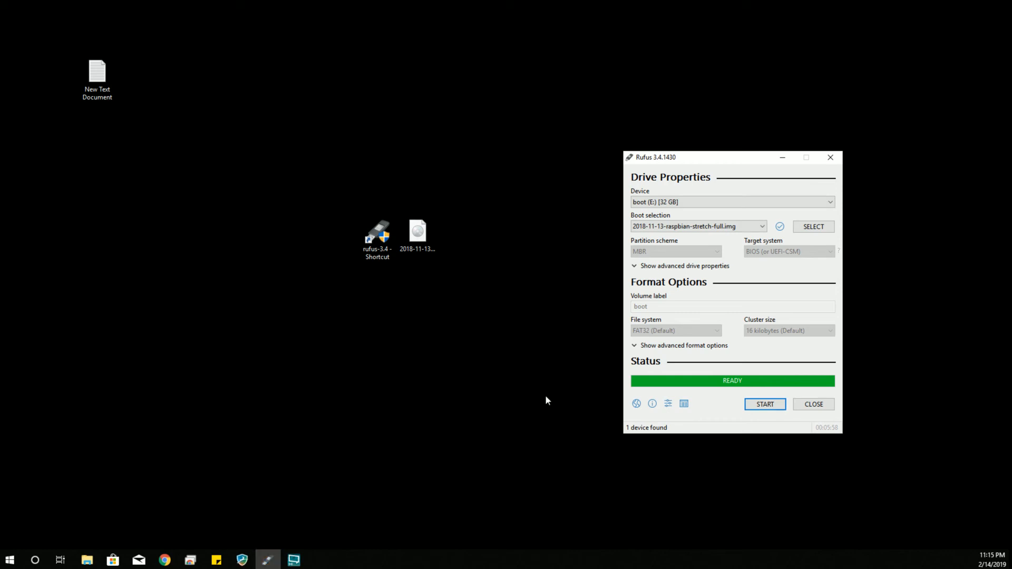
{"action": "mouse_move", "coordinate": [765, 404]}
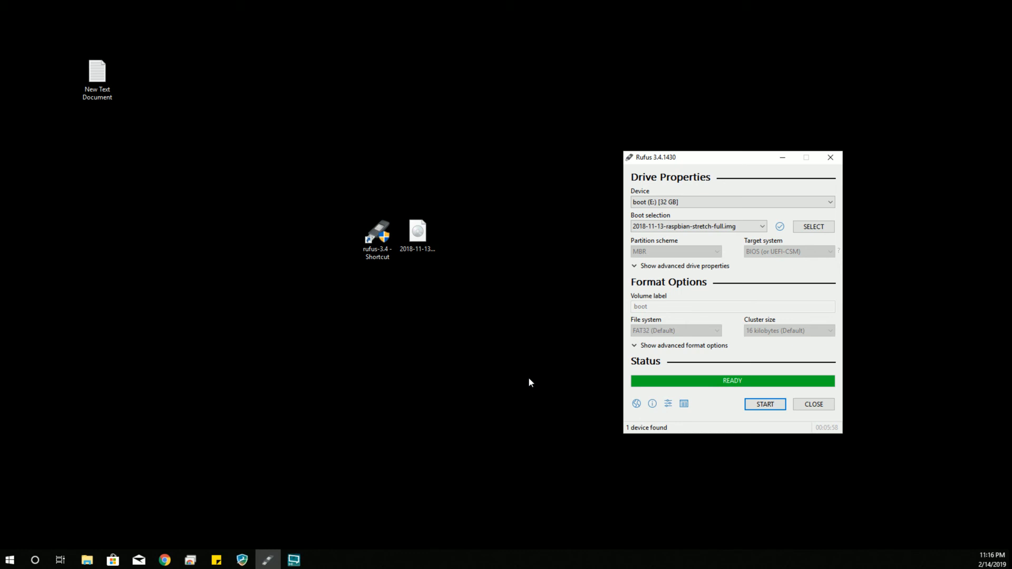
{"action": "mouse_move", "coordinate": [639, 381]}
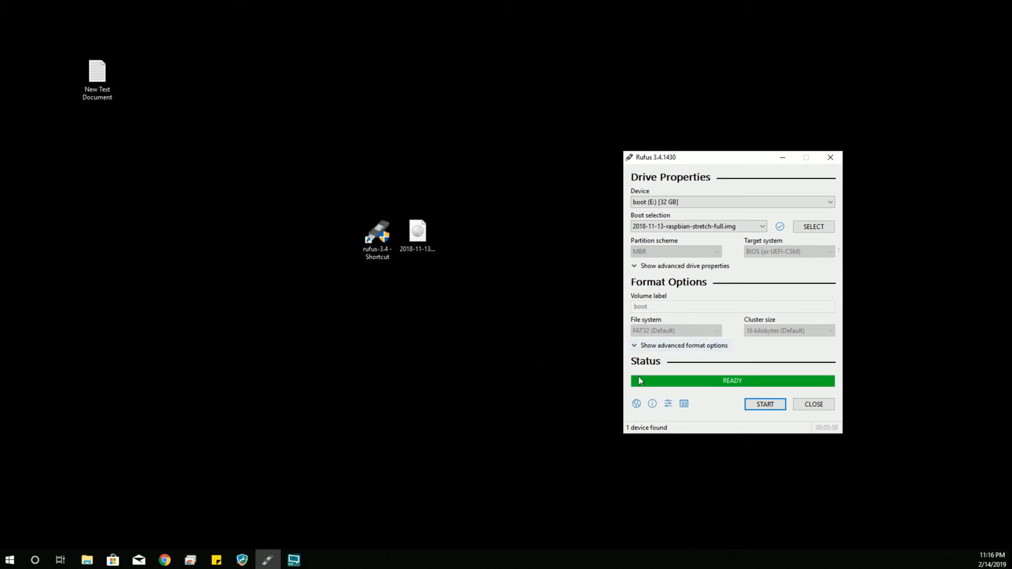
{"action": "mouse_move", "coordinate": [825, 418]}
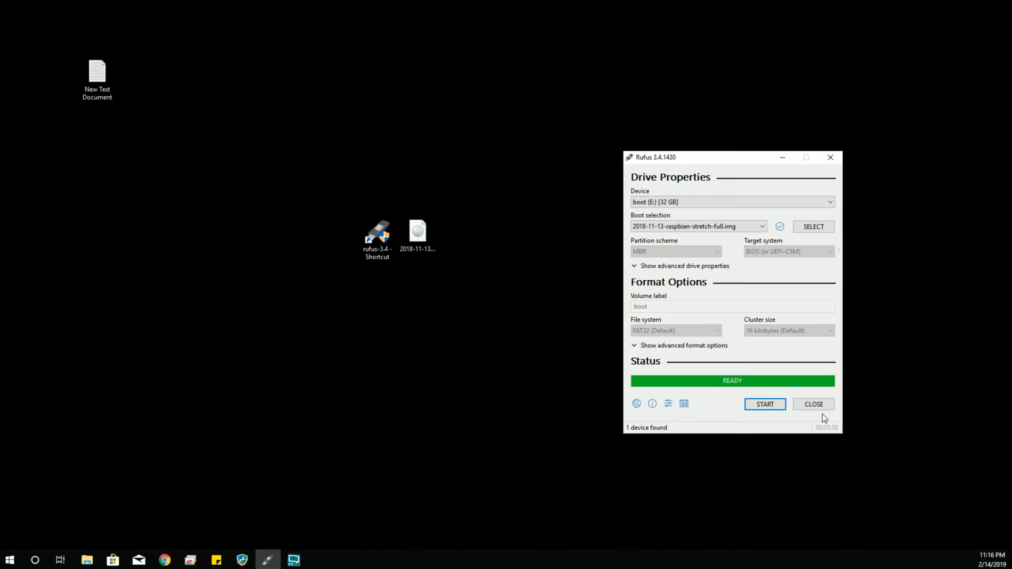